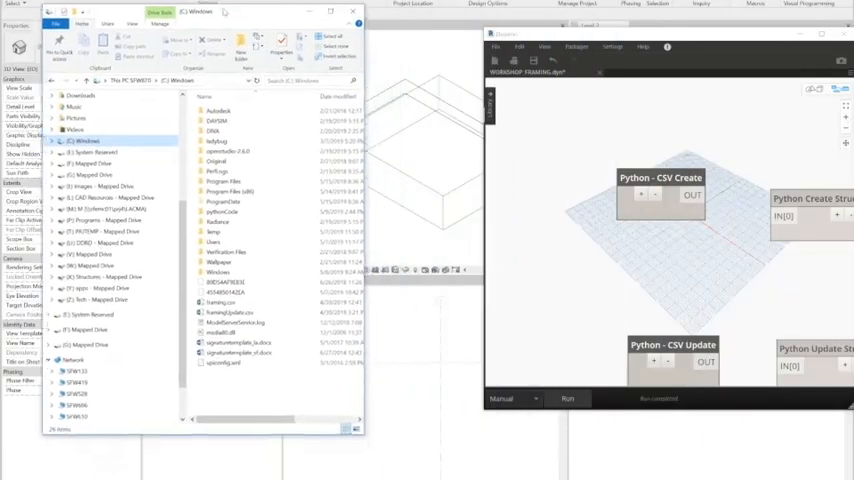
# - Locate framing.csv in C:\Windows and bring up the blank PythonWorkshop.py script
pyautogui.rightClick(225, 294)
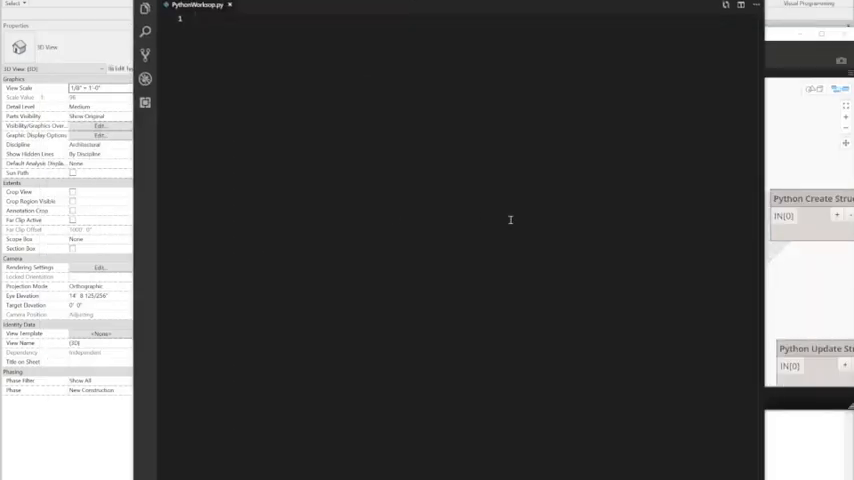
# - Import clr and System at the top of the script
pyautogui.write('import clr')
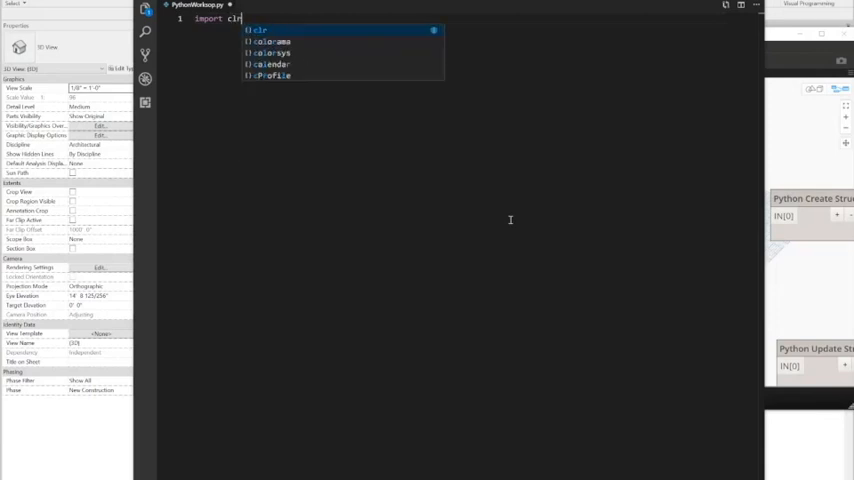
pyautogui.write('import System')
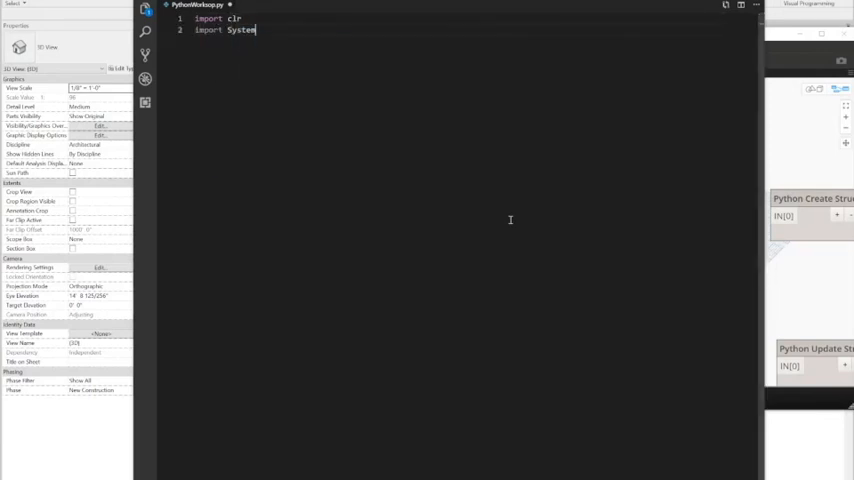
pyautogui.press('Enter')
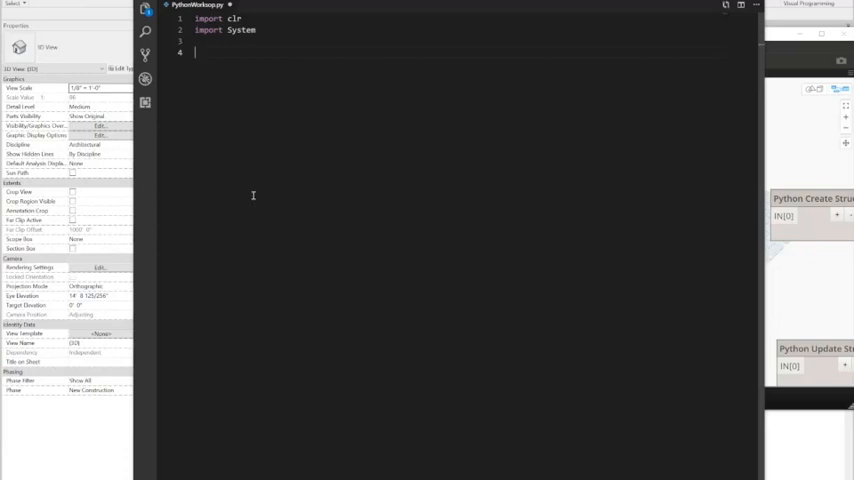
# - Set filePath to "c:/framing.csv" and create fileReader = System.IO.StreamReader(filePath)
pyautogui.write('filePath')
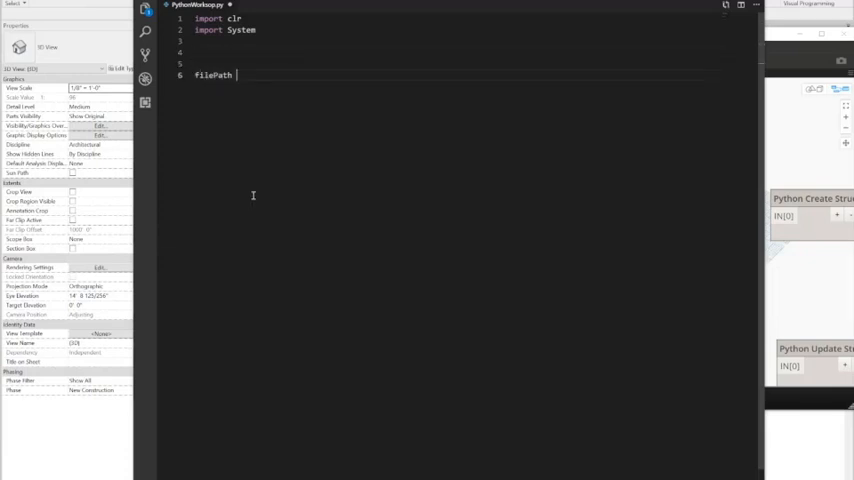
pyautogui.write('= "c:/')
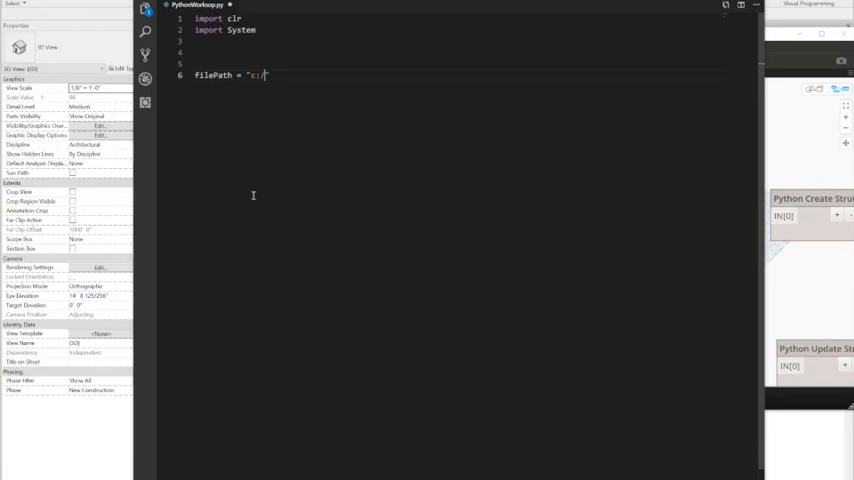
pyautogui.write('framing.csv')
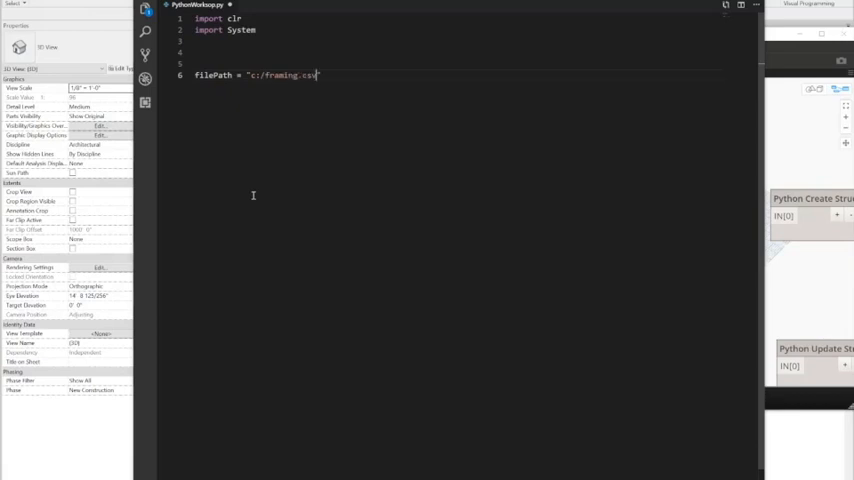
pyautogui.write('fileReader = System.')
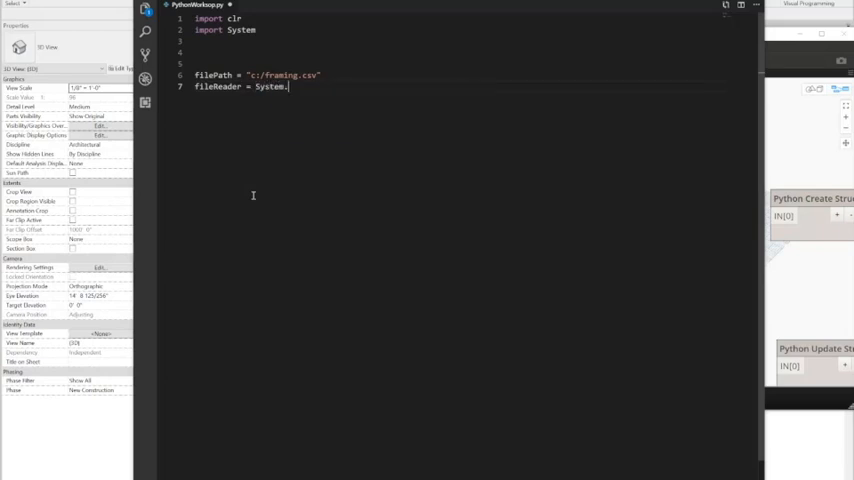
pyautogui.write('IO.StreamReader(f')
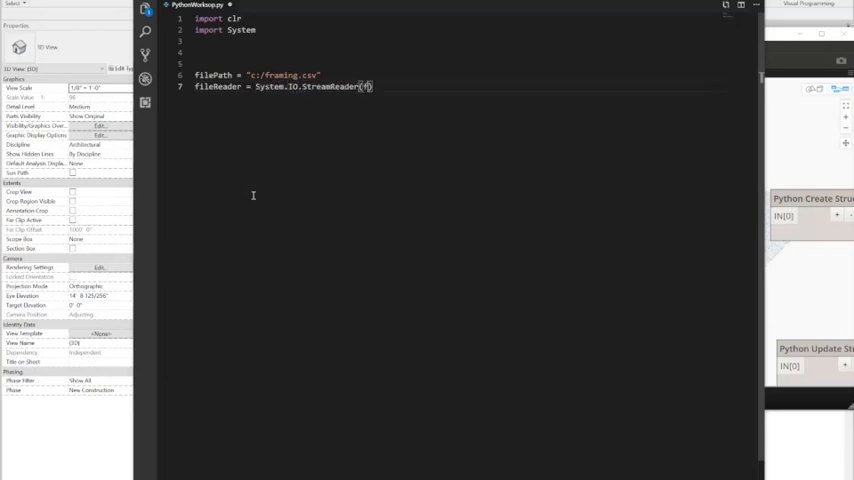
pyautogui.write('filePath)')
pyautogui.write('while')
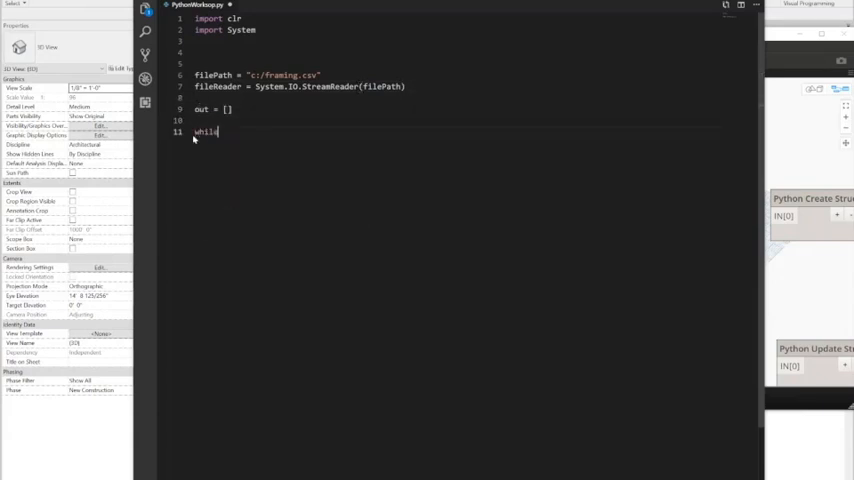
# - Add a while fileReader.Peek() > -1 loop reading each line and splitting it with line.Split(',')
pyautogui.write('fileReader')
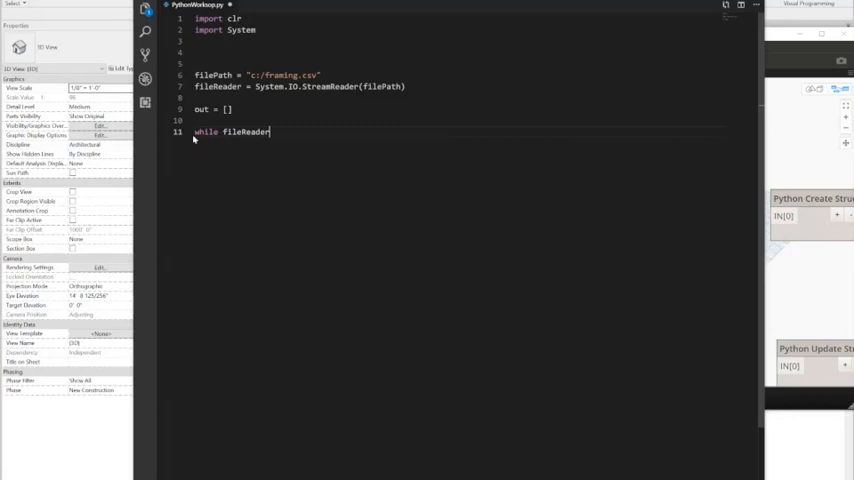
pyautogui.write('.Peek()')
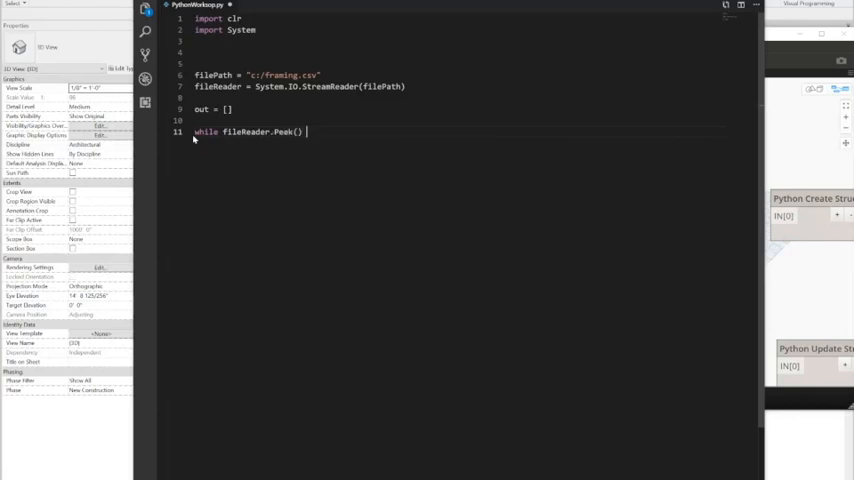
pyautogui.write('> -1:')
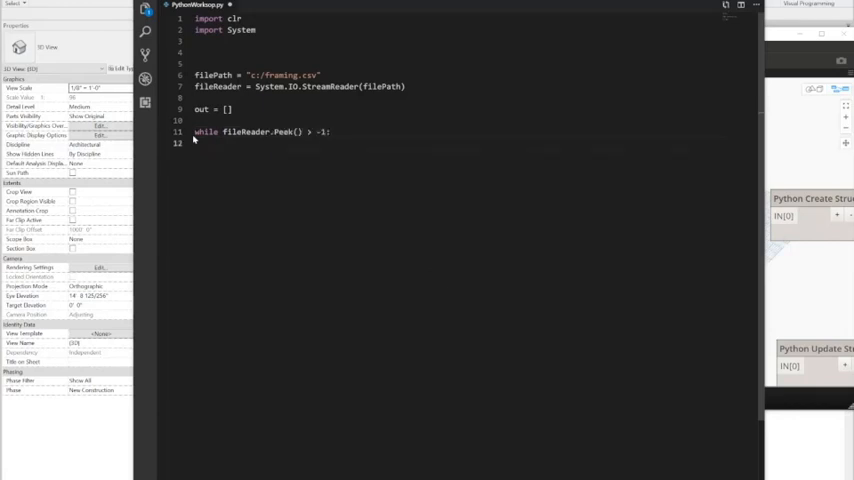
pyautogui.write('line = fileReader.ReadLine()')
pyautogui.write('rw')
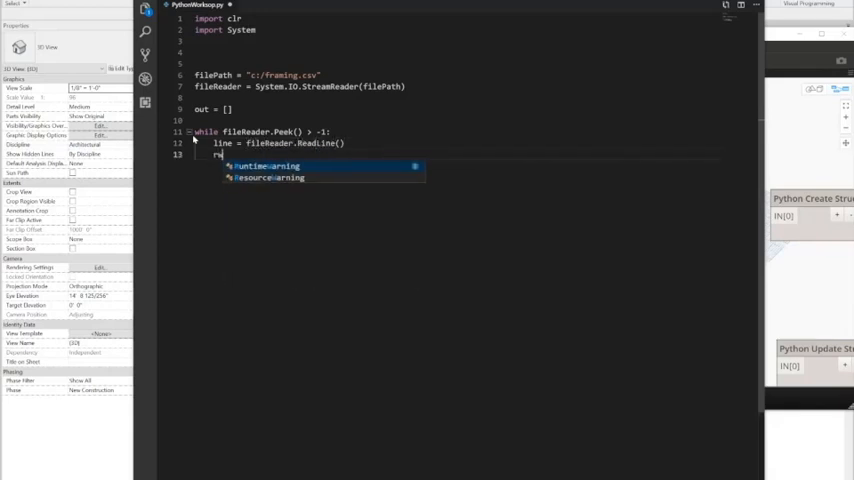
pyautogui.write('data =')
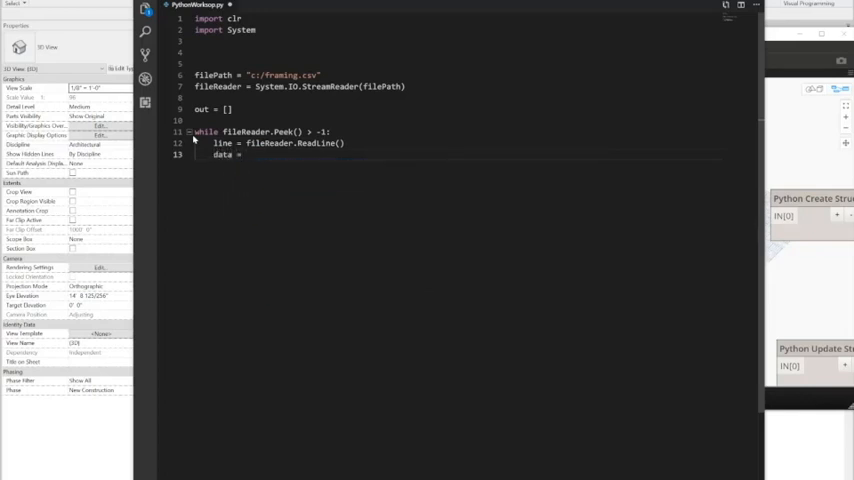
pyautogui.write('line.Spl')
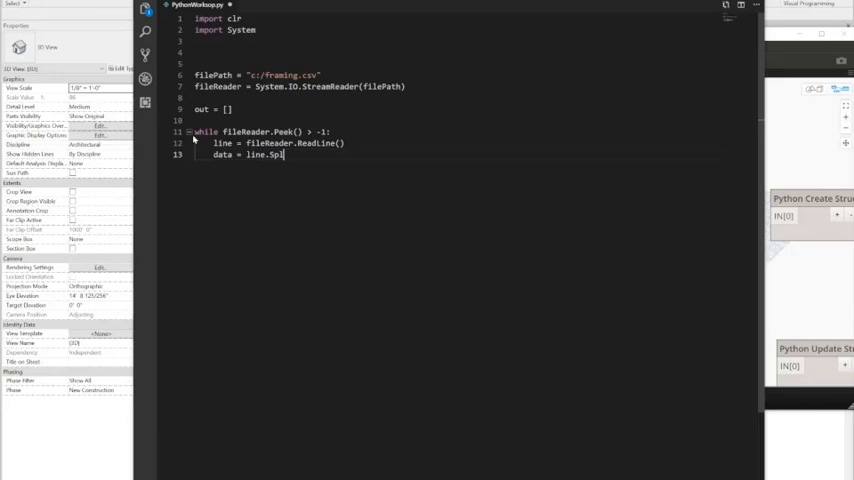
pyautogui.write("it(',')")
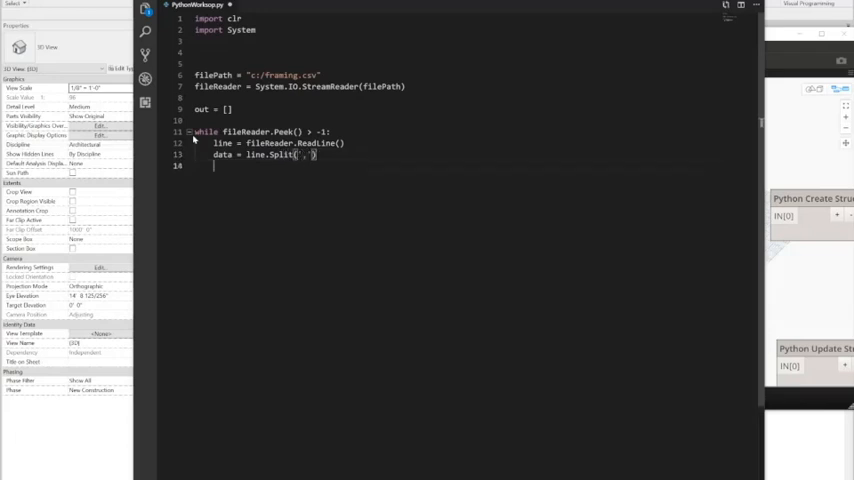
pyautogui.write('obj')
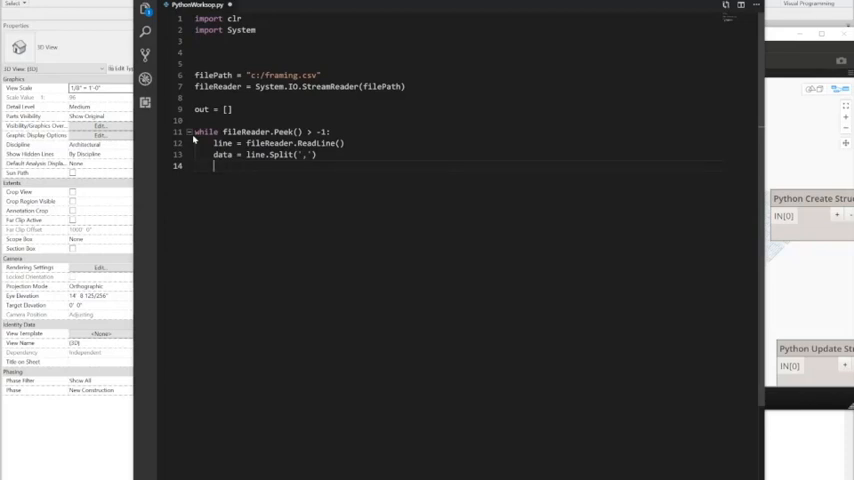
pyautogui.write('class')
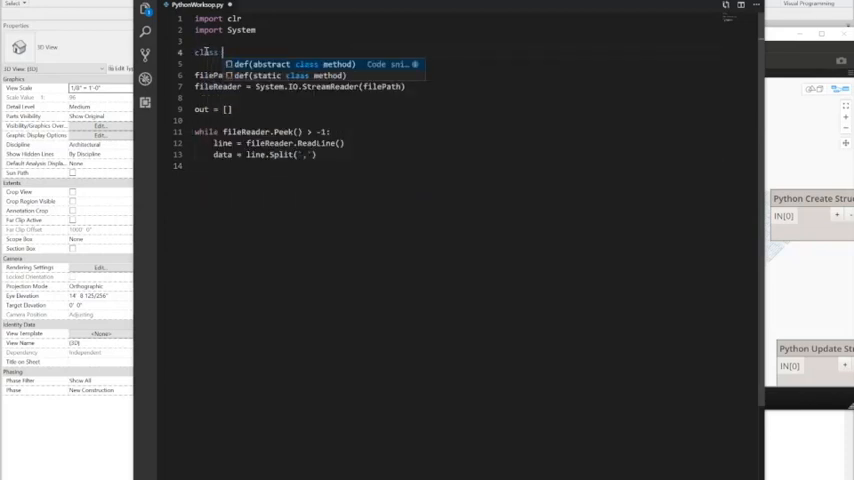
# - Define class framingObject with __init__(self, data) assigning id, designType and End/Start X, Y, Z from data
pyautogui.write('framingObject()')
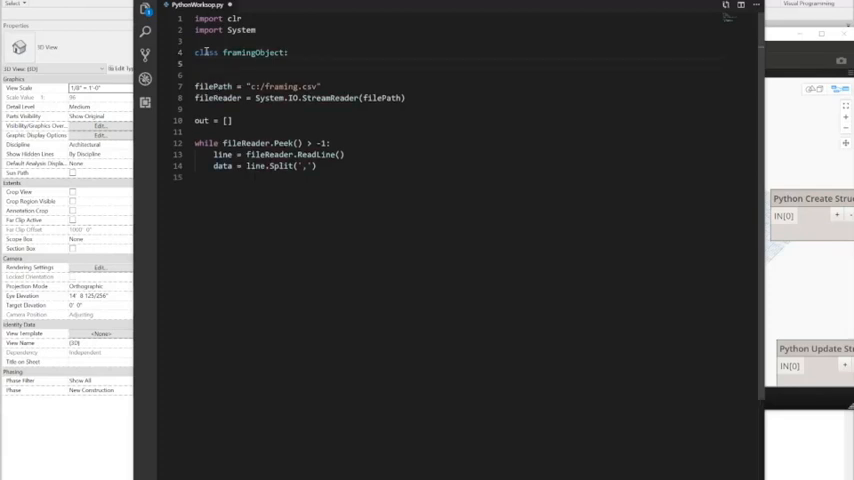
pyautogui.write('def __init__')
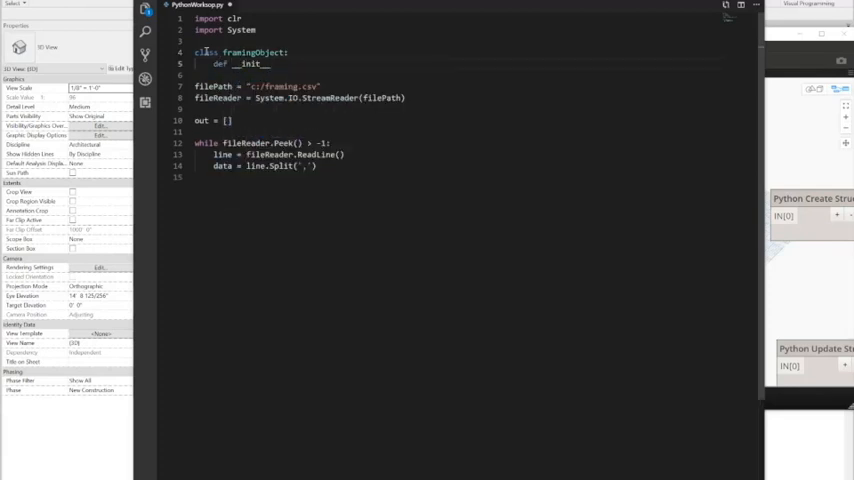
pyautogui.write('(self, data)')
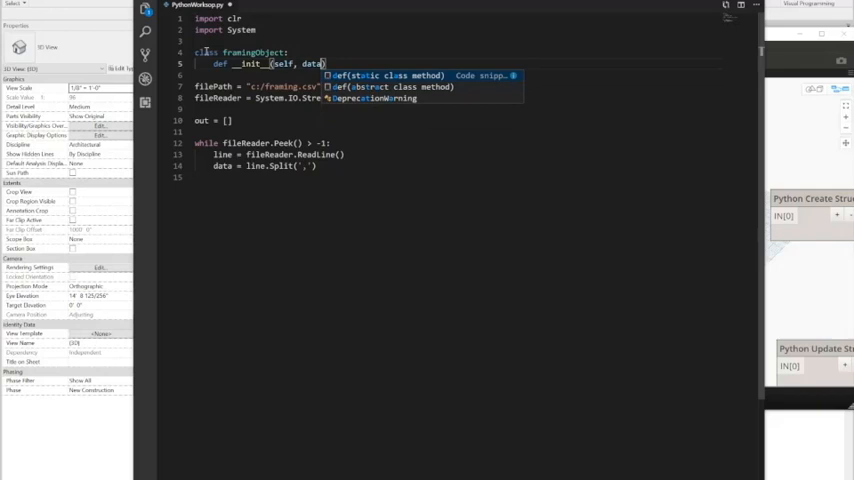
pyautogui.write('self.id = da')
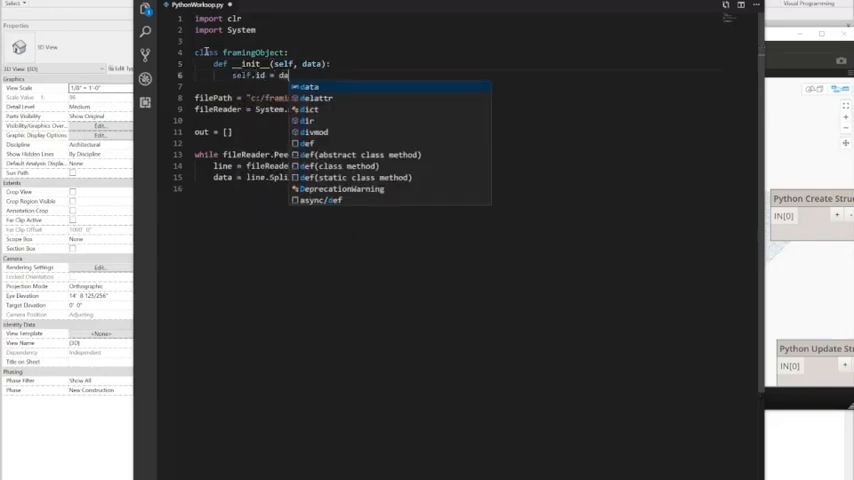
pyautogui.write('self.design')
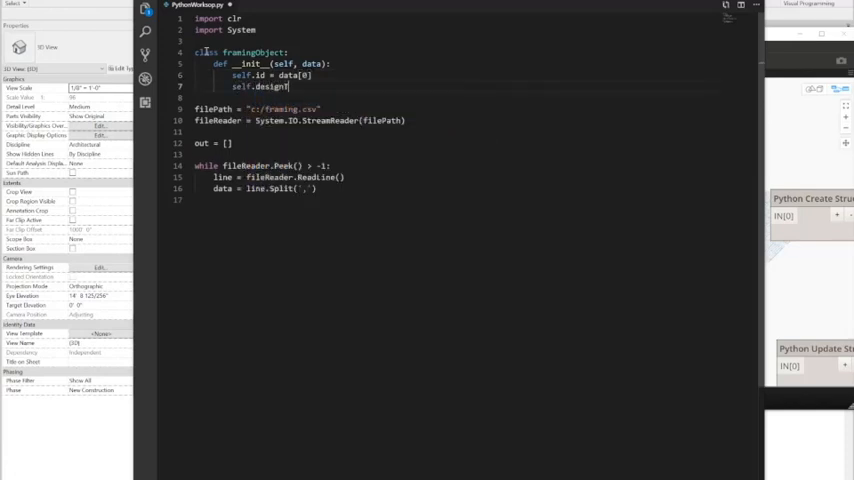
pyautogui.write('Type =')
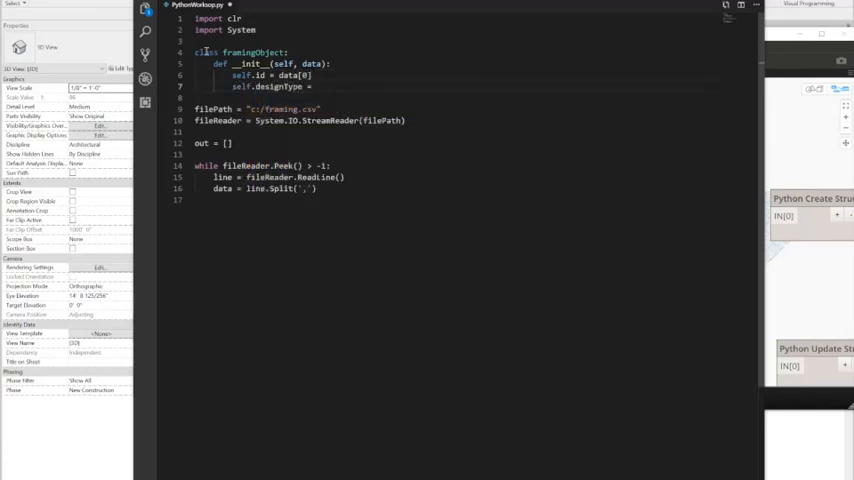
pyautogui.write('data[]')
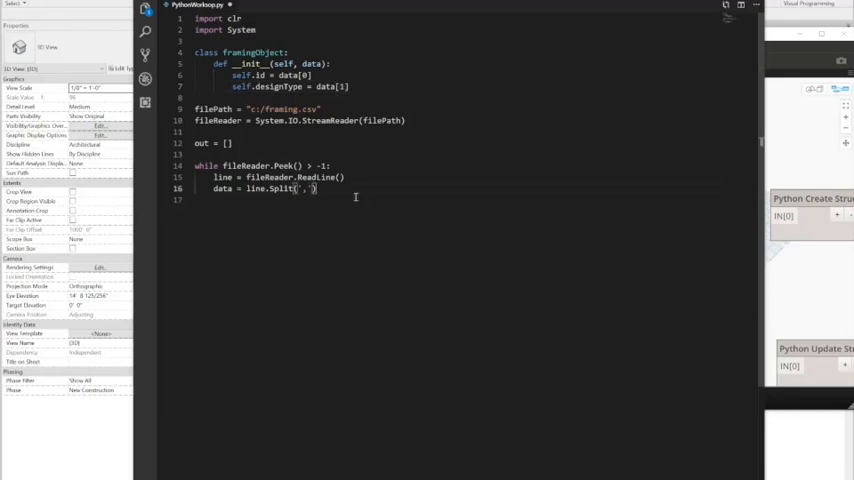
pyautogui.write('sel')
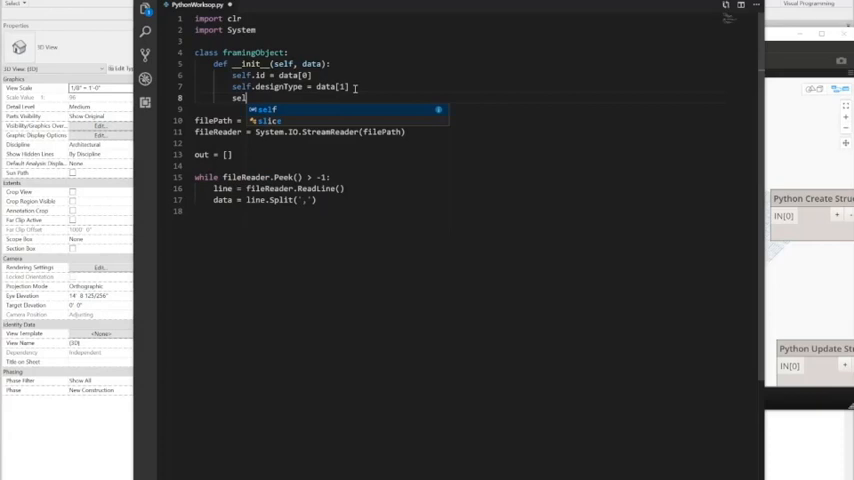
pyautogui.write('self.End_X = data[2')
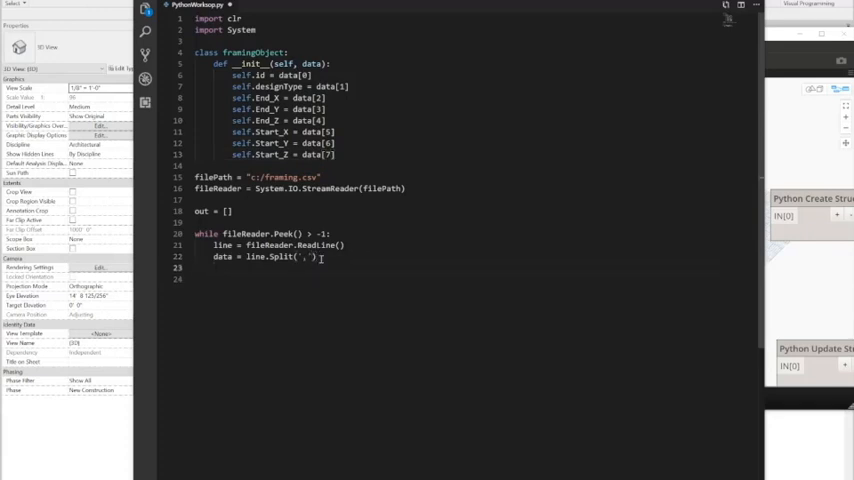
# - Build obj = framingObject(data) for each row and append the data to out
pyautogui.write('object')
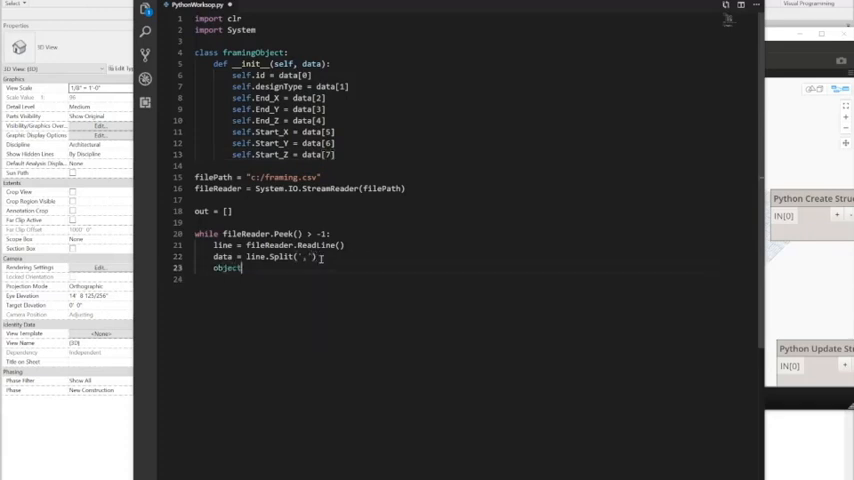
pyautogui.write('obj = fram')
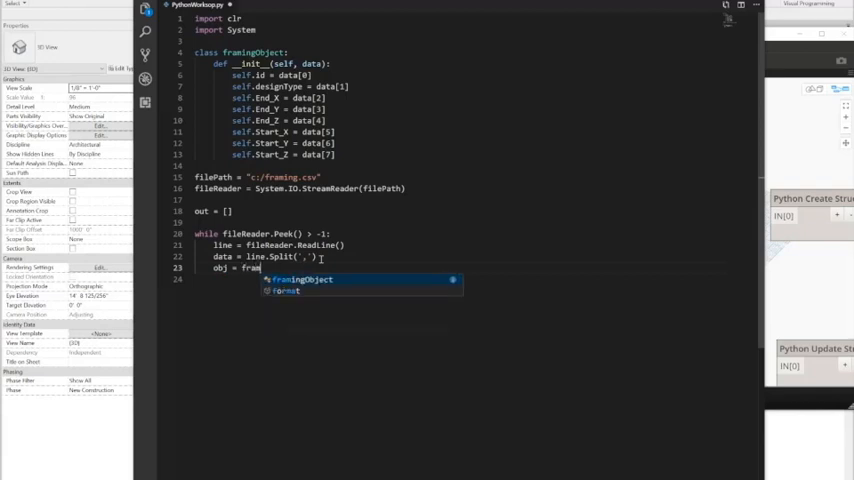
pyautogui.write('framingObject(data)')
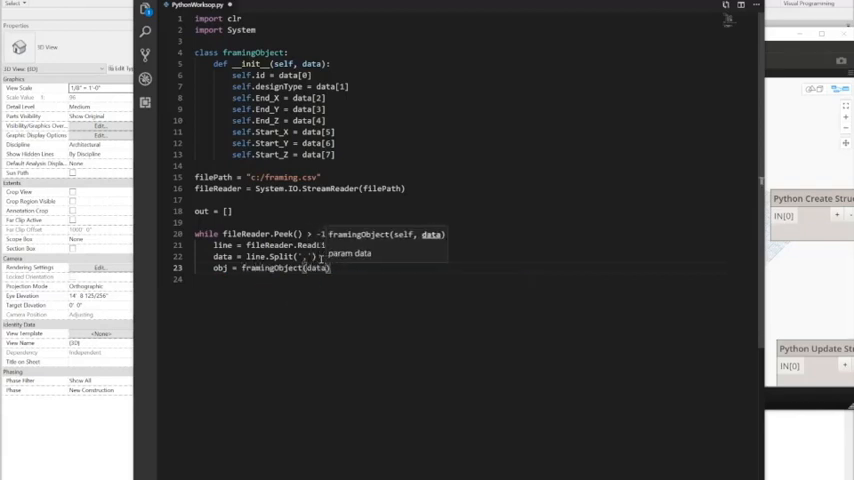
pyautogui.write('out.append')
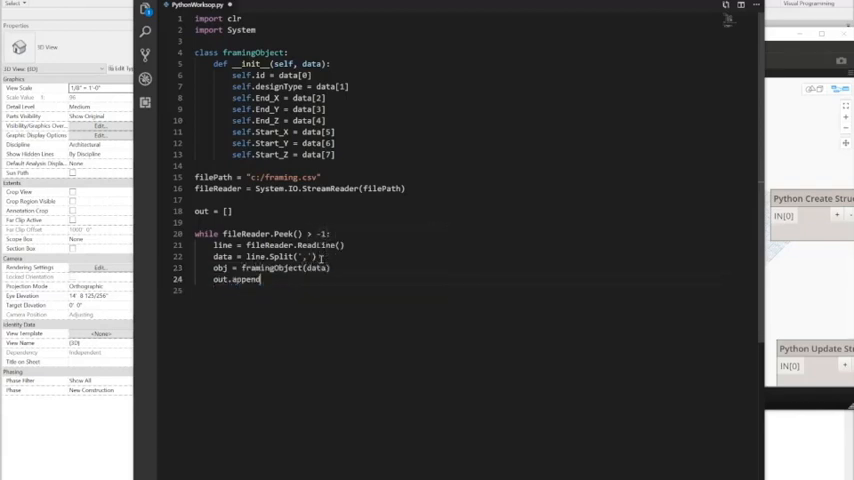
pyautogui.write('(data)')
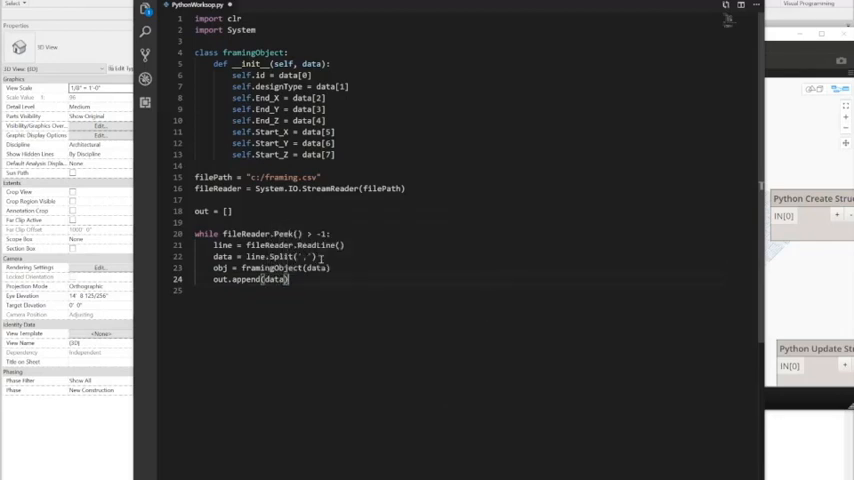
# - Set OUT = out, close the file reader, and move the window aside to show the CSV Create node
pyautogui.write('OUT = out')
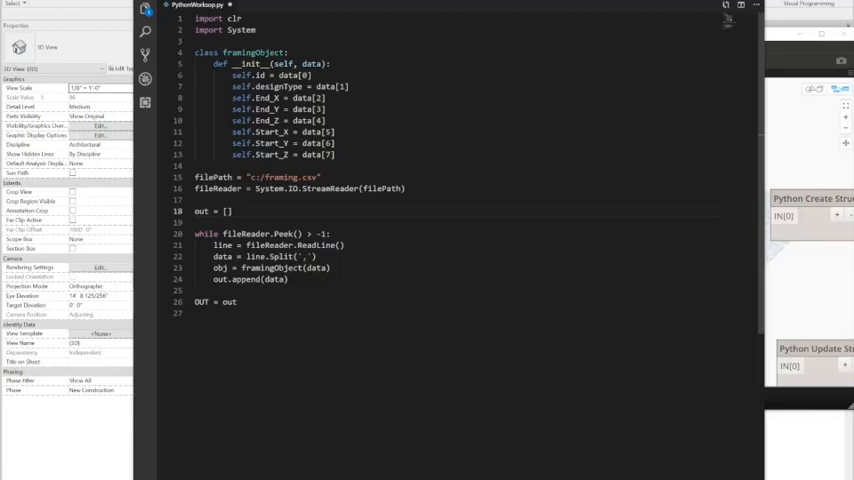
pyautogui.moveTo(324, 300)
pyautogui.write('1')
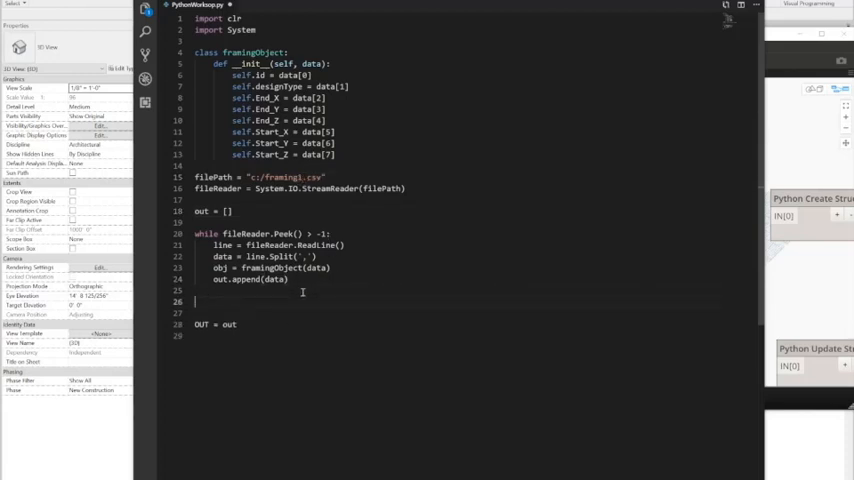
pyautogui.write('Close(')
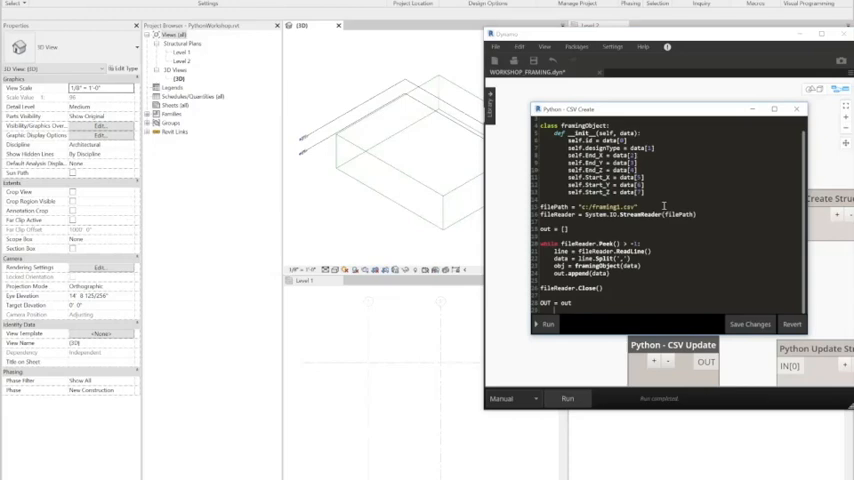
pyautogui.moveTo(645, 109); pyautogui.dragTo(305, 49)
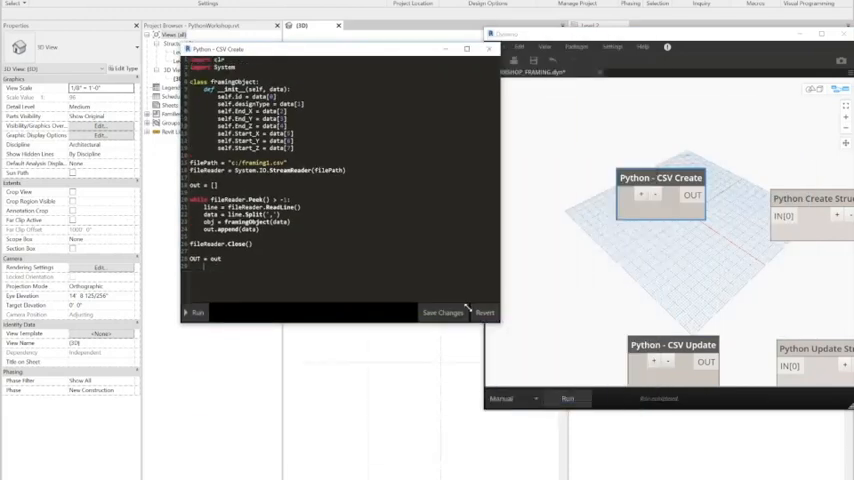